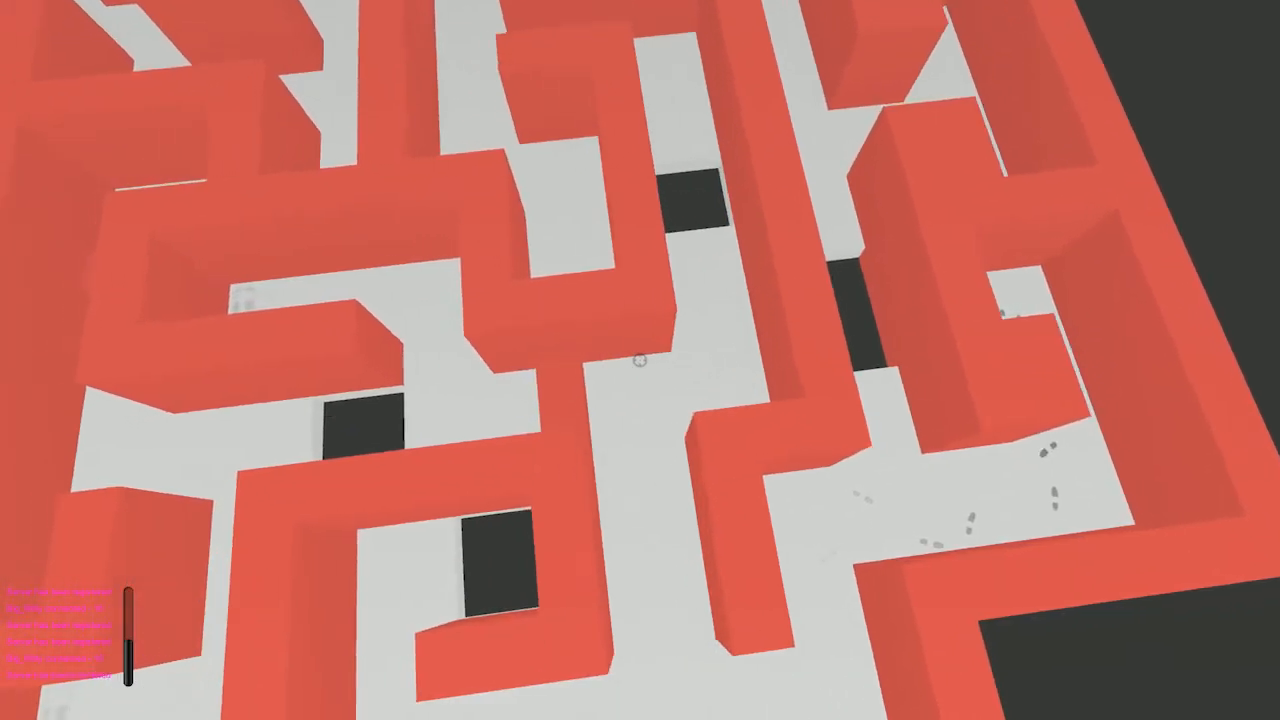
pyautogui.moveTo(640, 360)
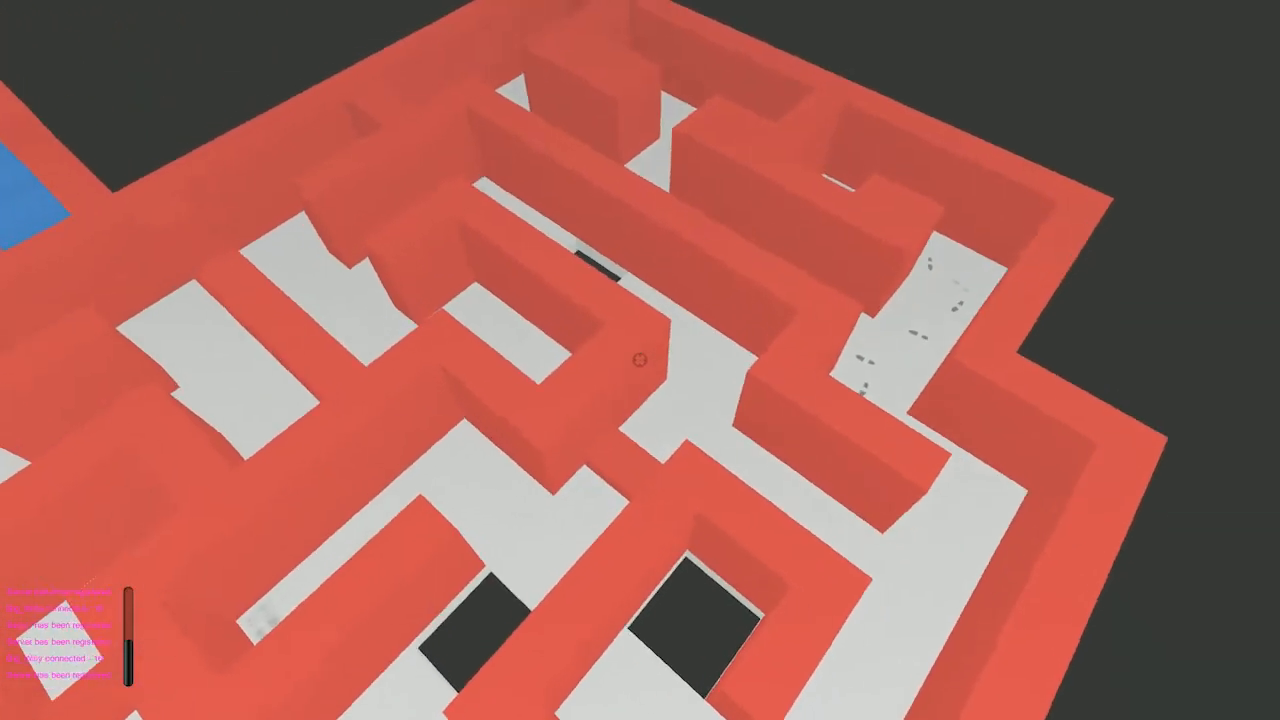